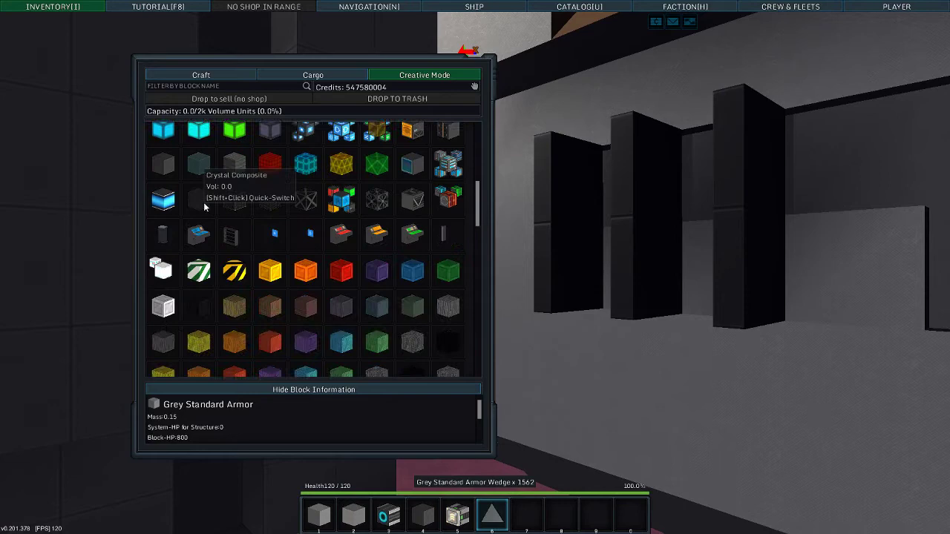
Scroll through the inventory, then close it to view the ship with five docked entities
scroll(down, 3)
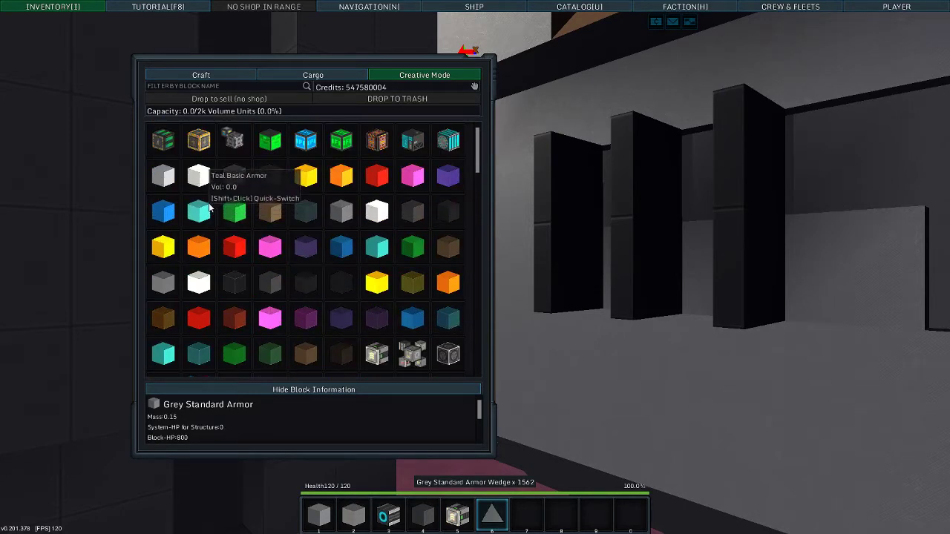
scroll(down, 3)
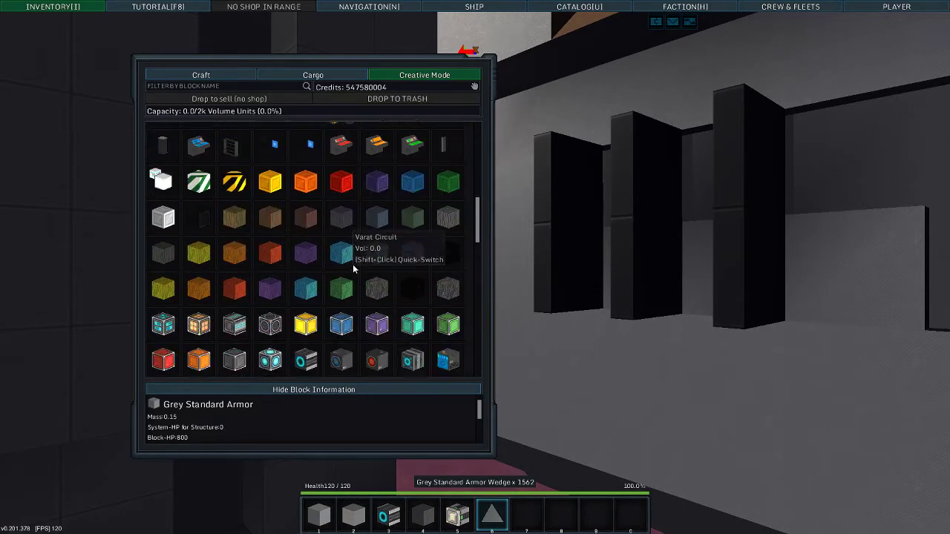
scroll(down, 3)
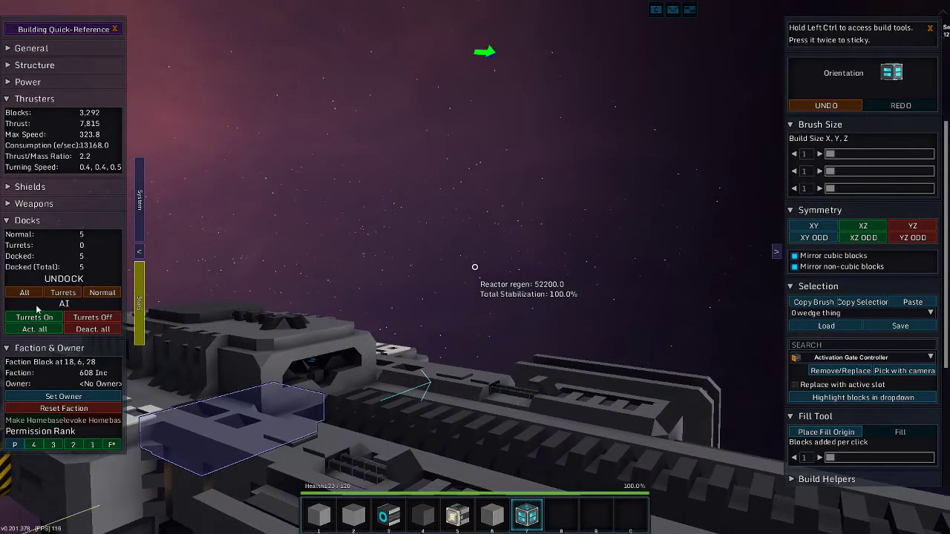
click(27, 220)
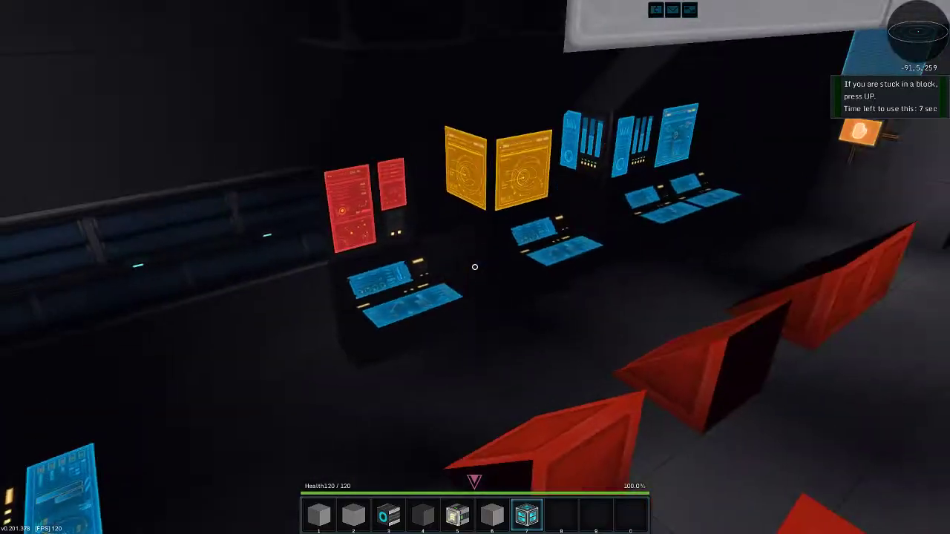
mouse_move(475, 267)
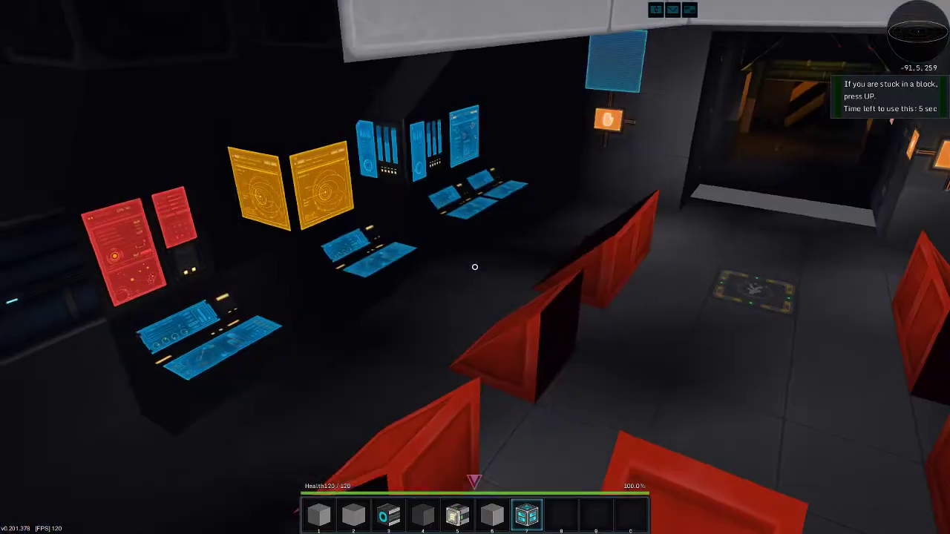
mouse_move(474, 267)
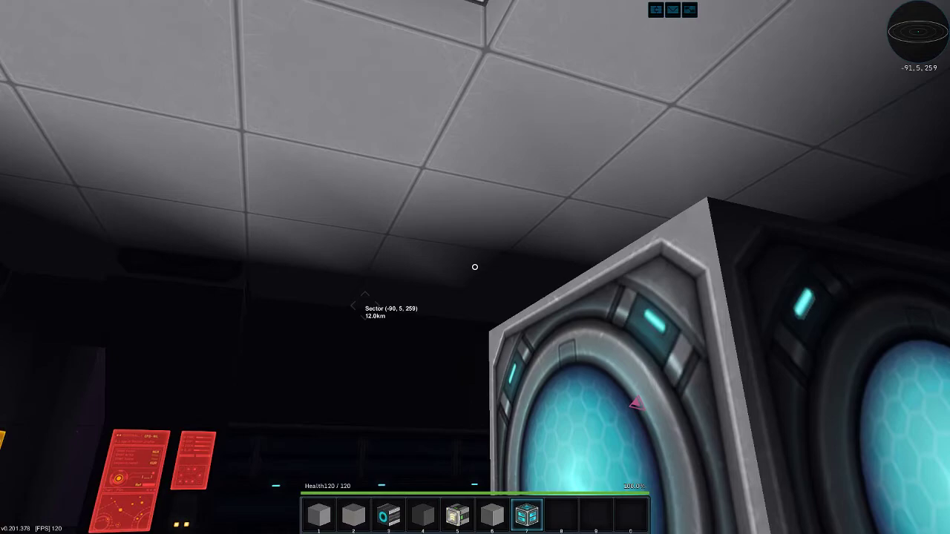
mouse_move(475, 267)
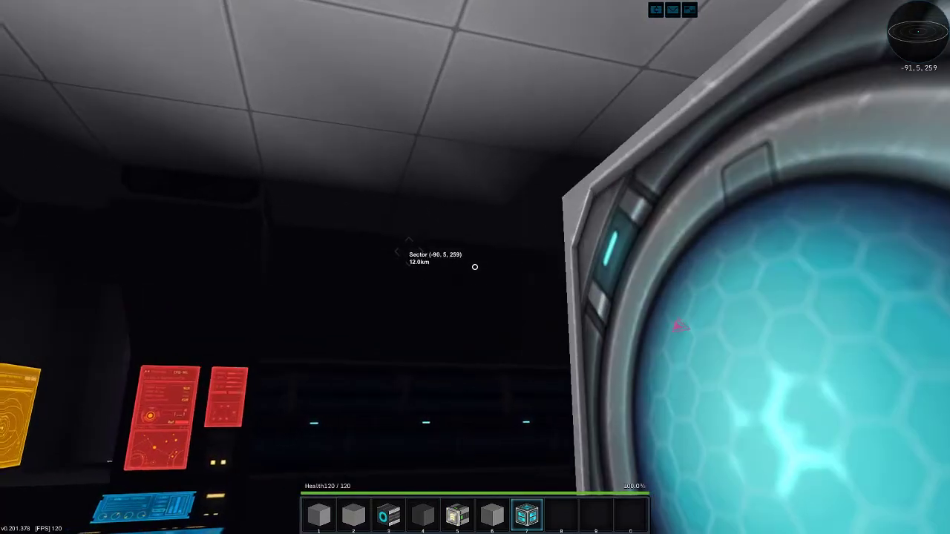
mouse_move(475, 267)
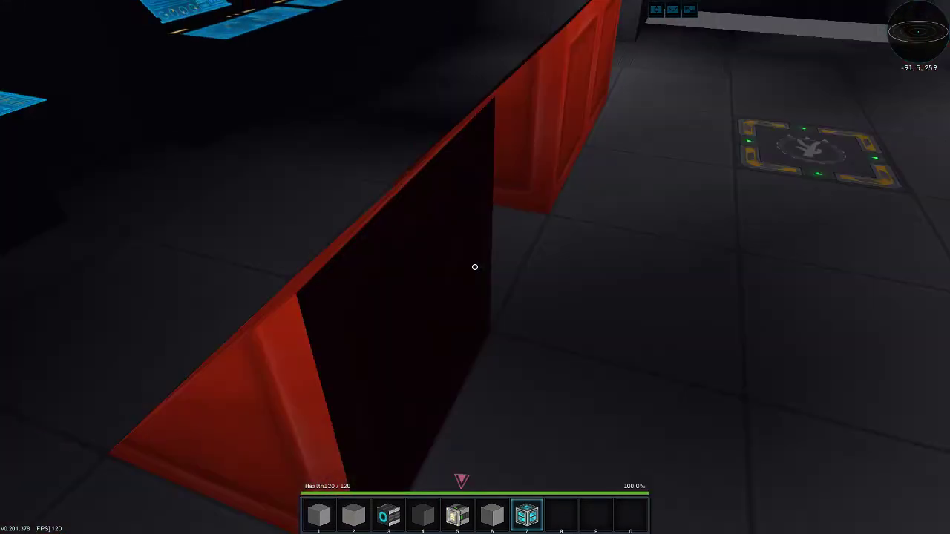
mouse_move(475, 267)
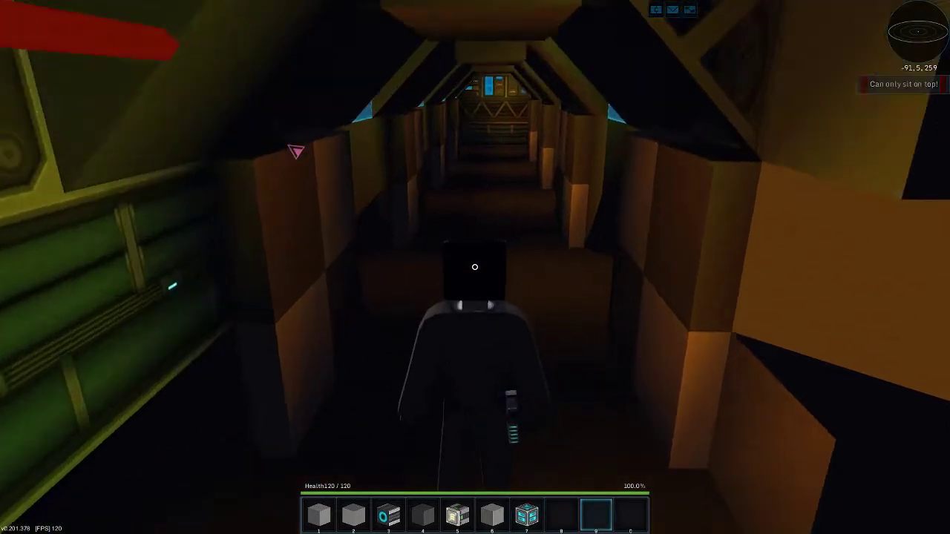
mouse_move(474, 267)
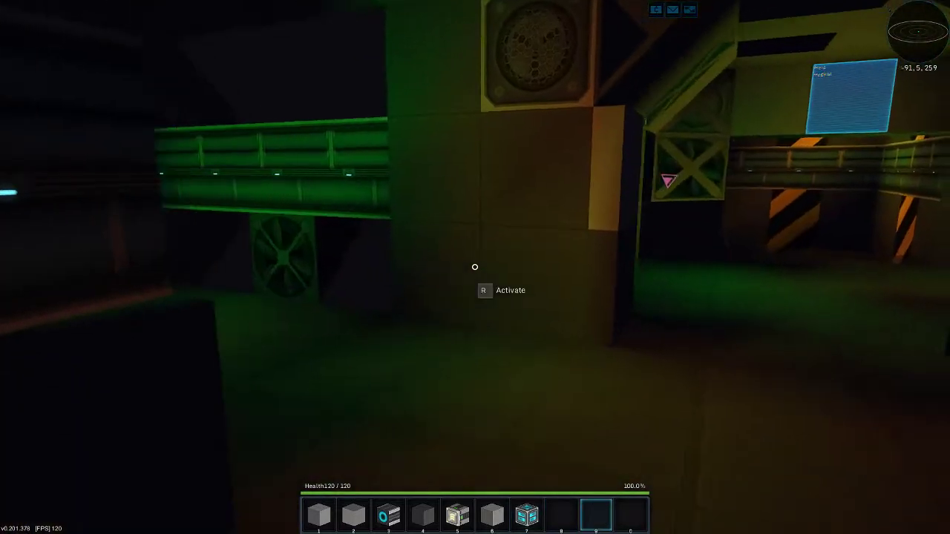
mouse_move(474, 267)
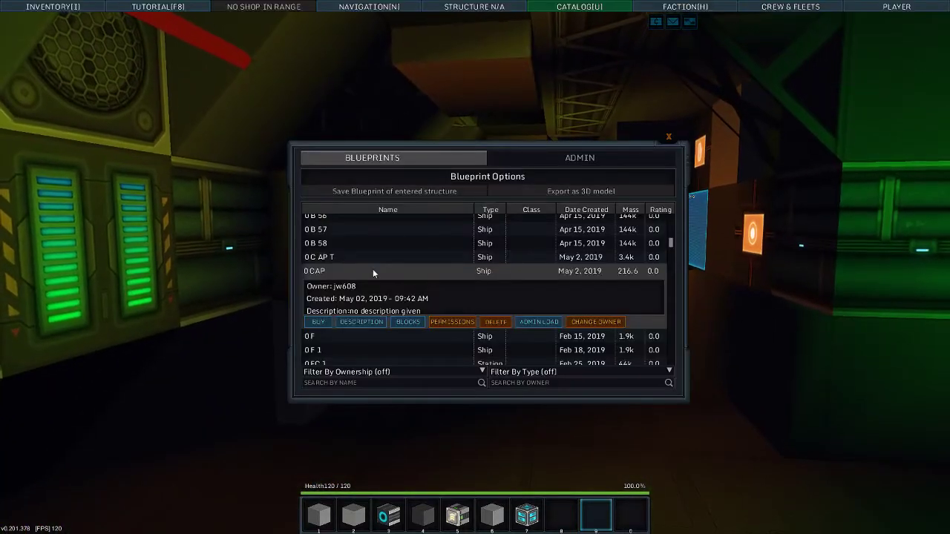
Admin-load the 608 Cyclops Bomber blueprint with Spawn docked unchecked
scroll(down, 3)
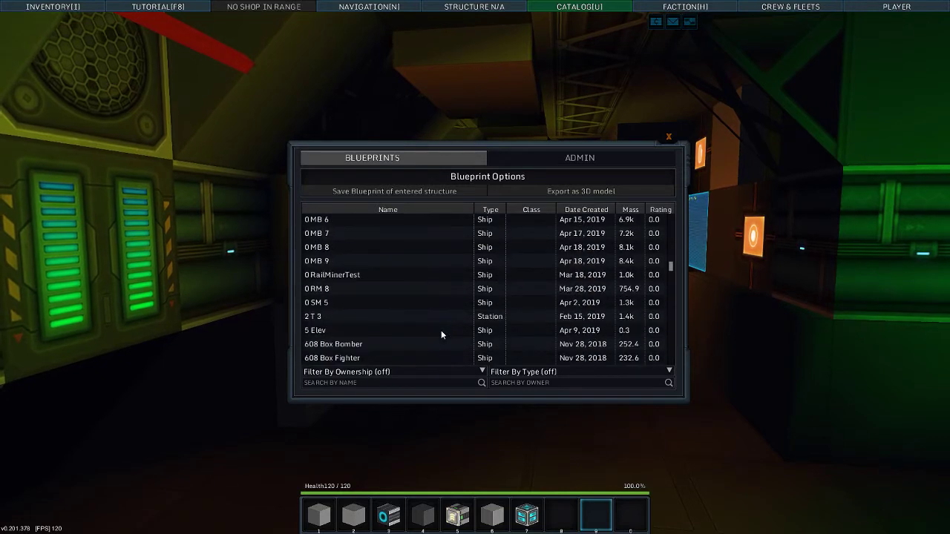
scroll(down, 3)
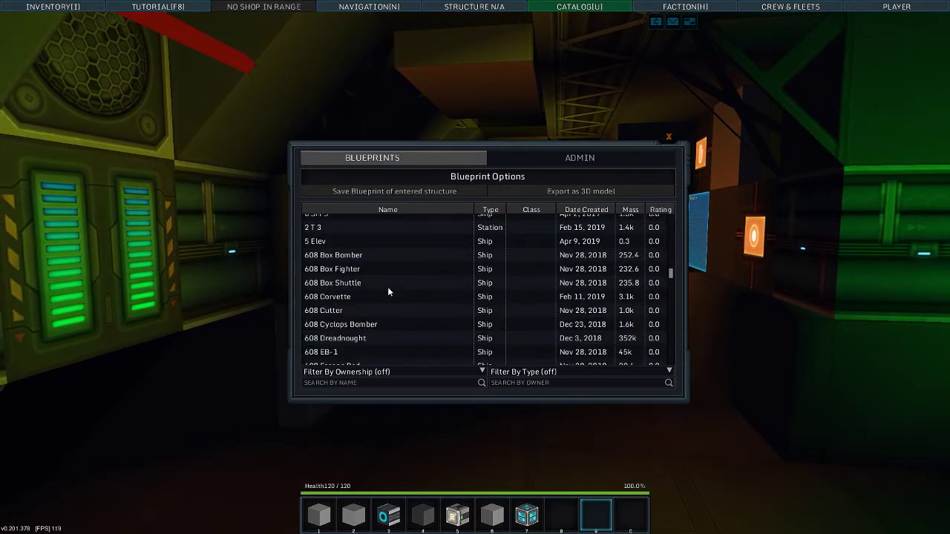
mouse_move(377, 304)
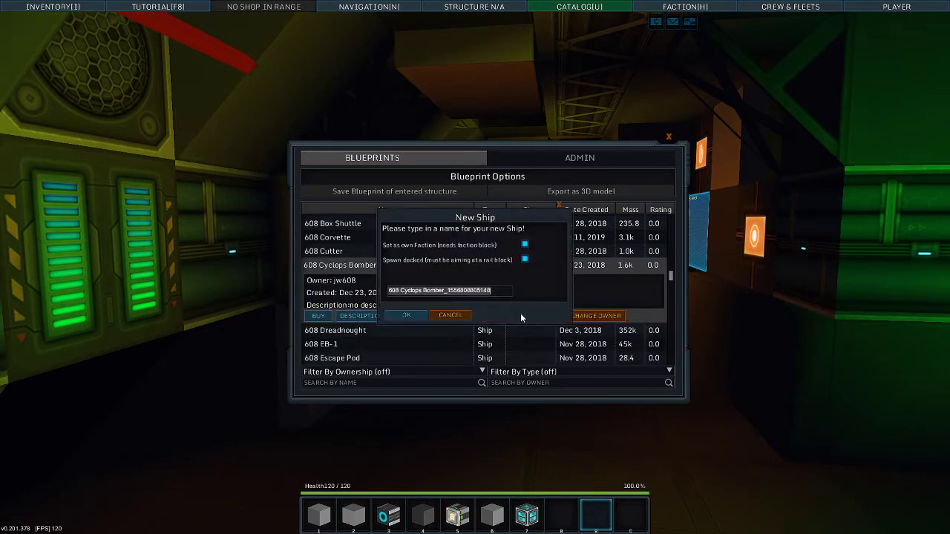
click(524, 259)
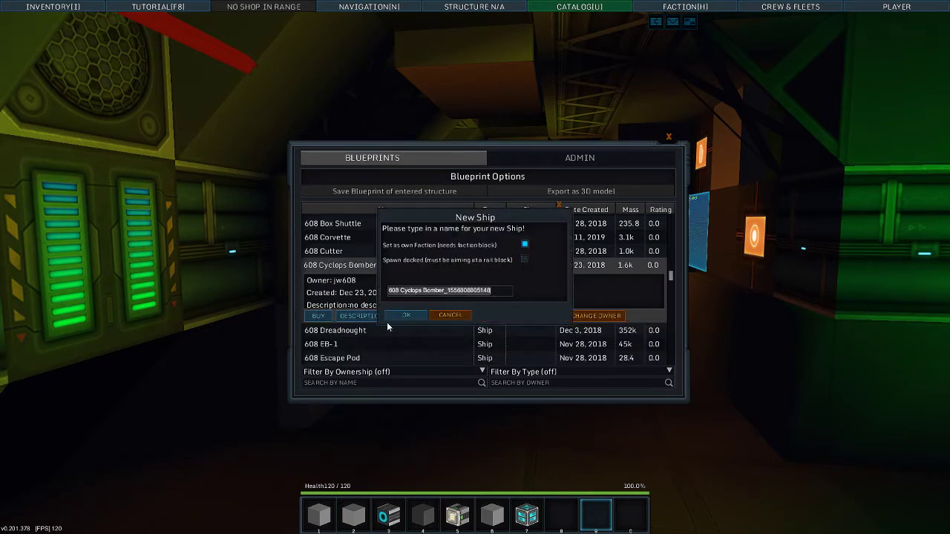
click(448, 315)
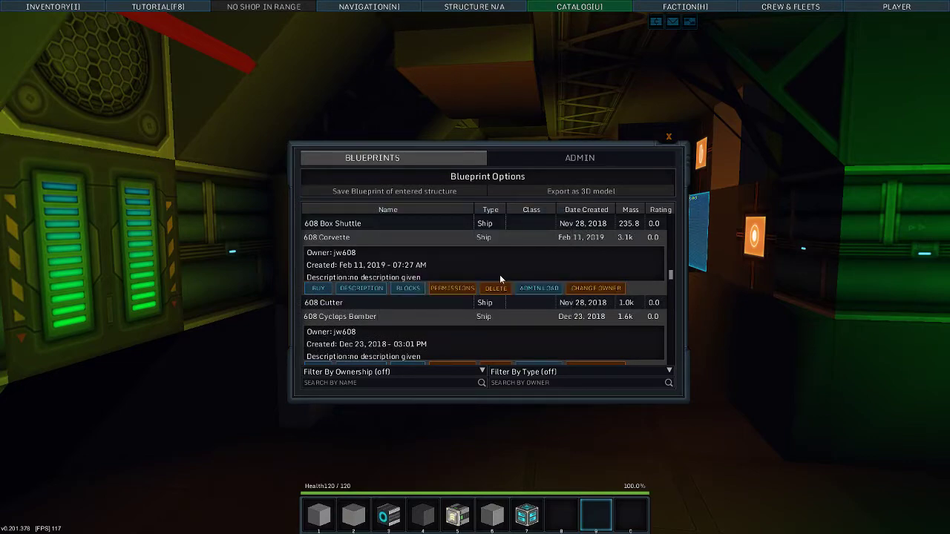
click(368, 6)
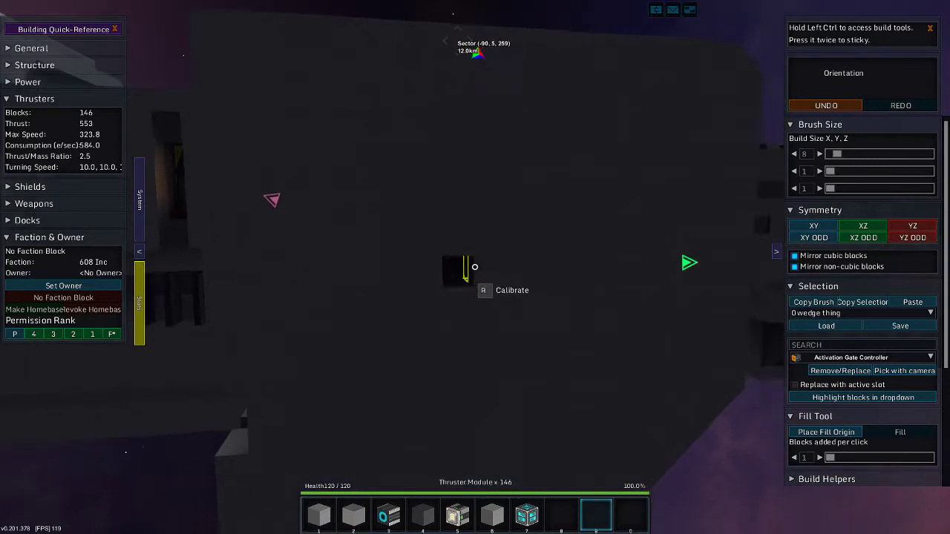
Press I to get back into the ship's build view
key(i)
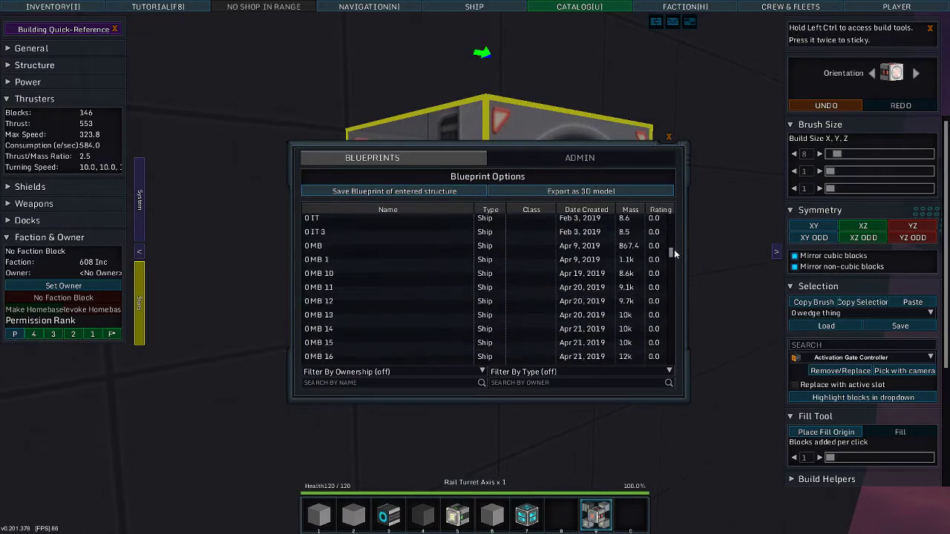
Spawn the 0 AMS 3 blueprint as a ship and close the catalog
scroll(up, 3)
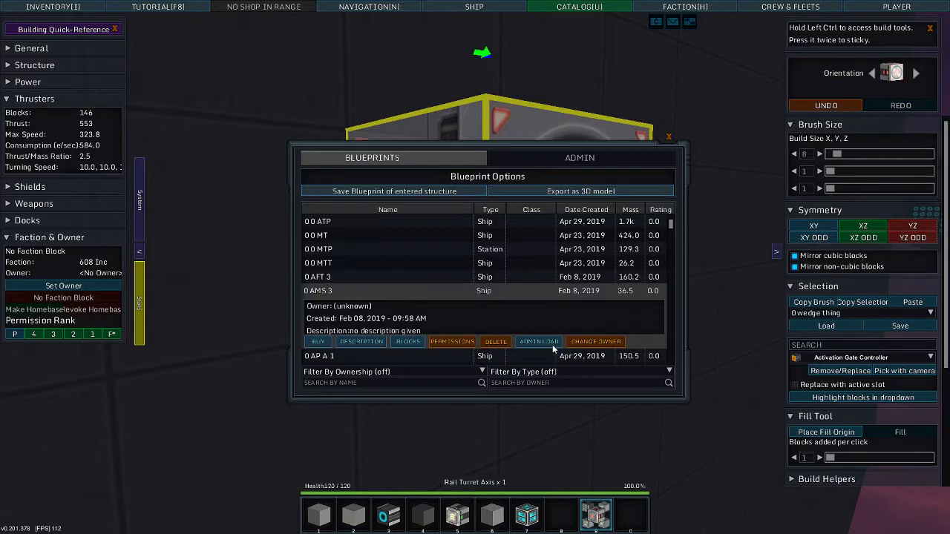
click(538, 342)
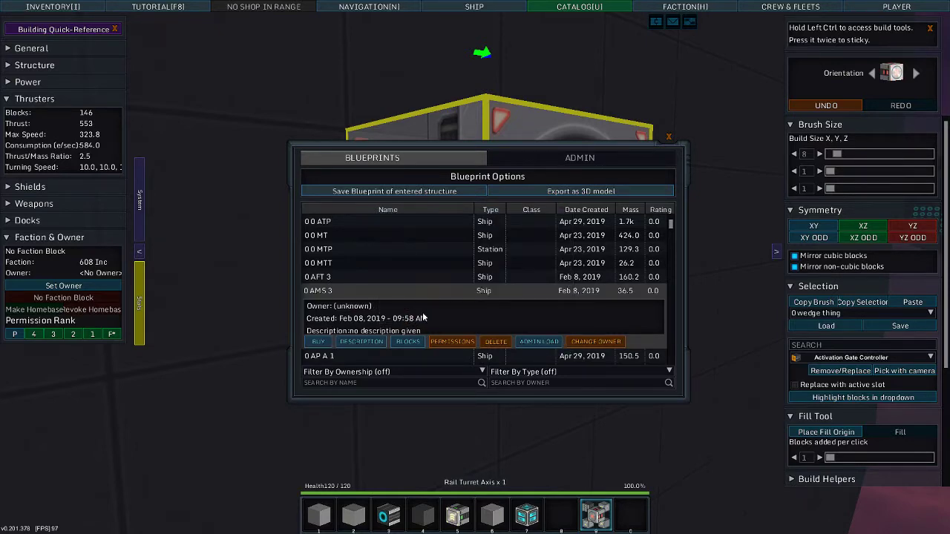
click(668, 136)
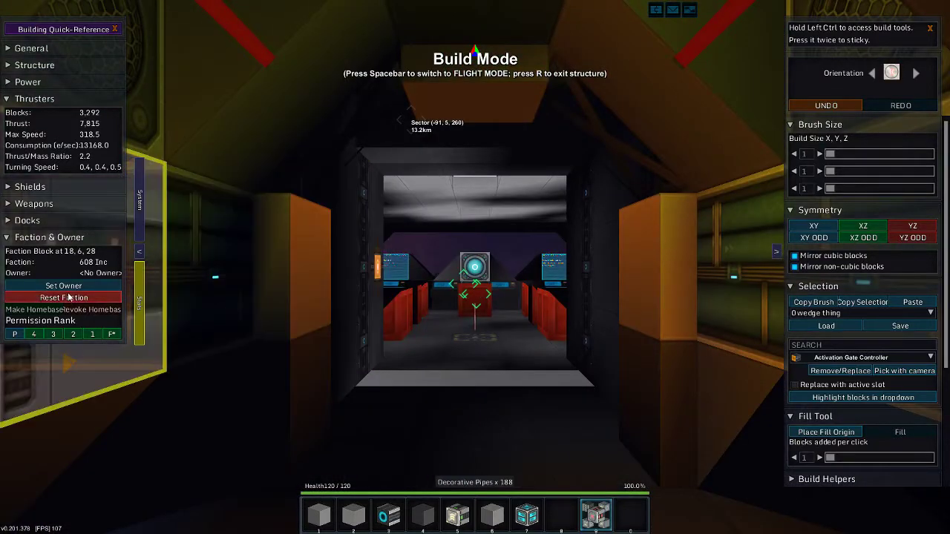
Leave the large ship's build view to board the Cyclops Bomber
click(26, 220)
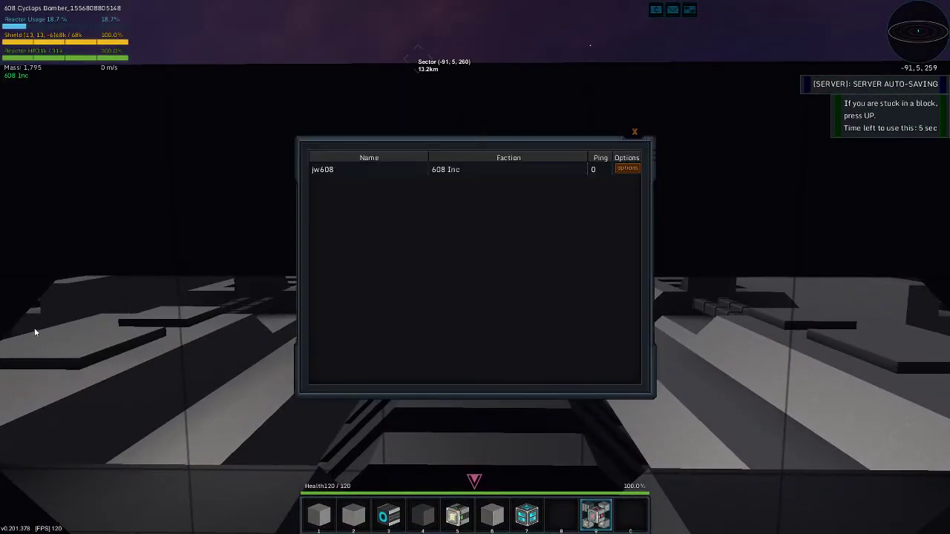
click(633, 131)
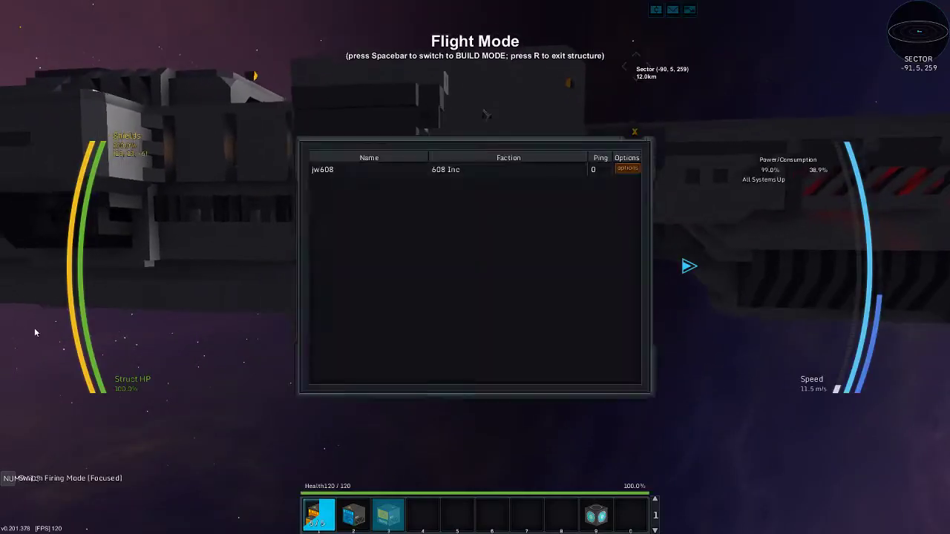
click(634, 132)
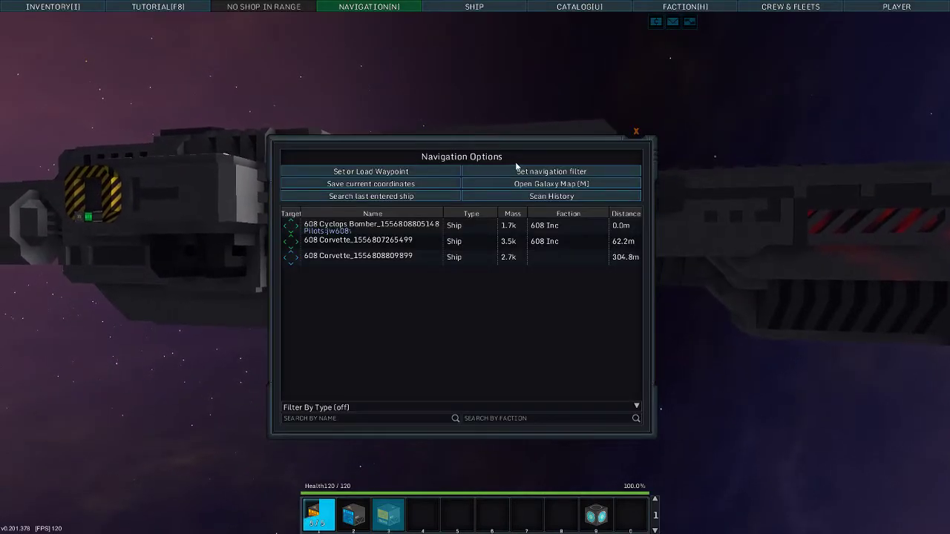
click(551, 171)
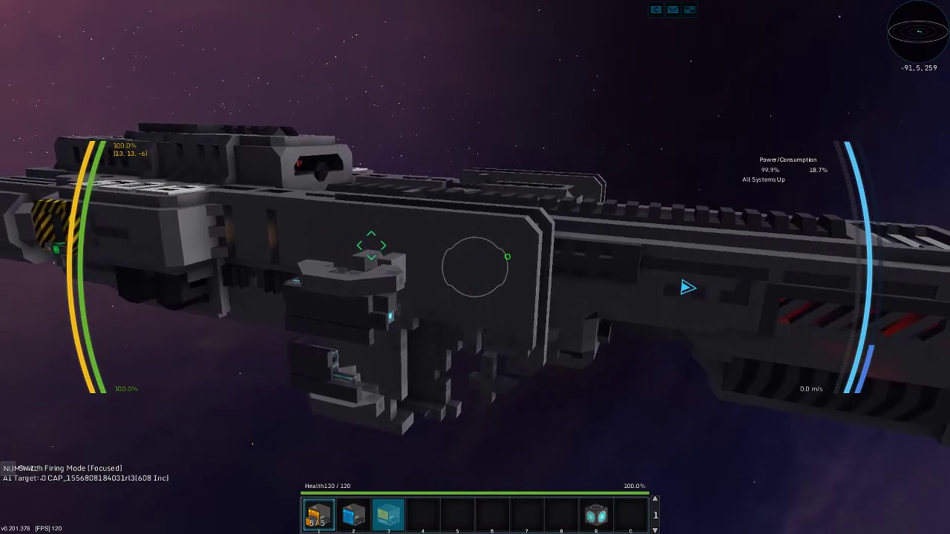
mouse_move(475, 267)
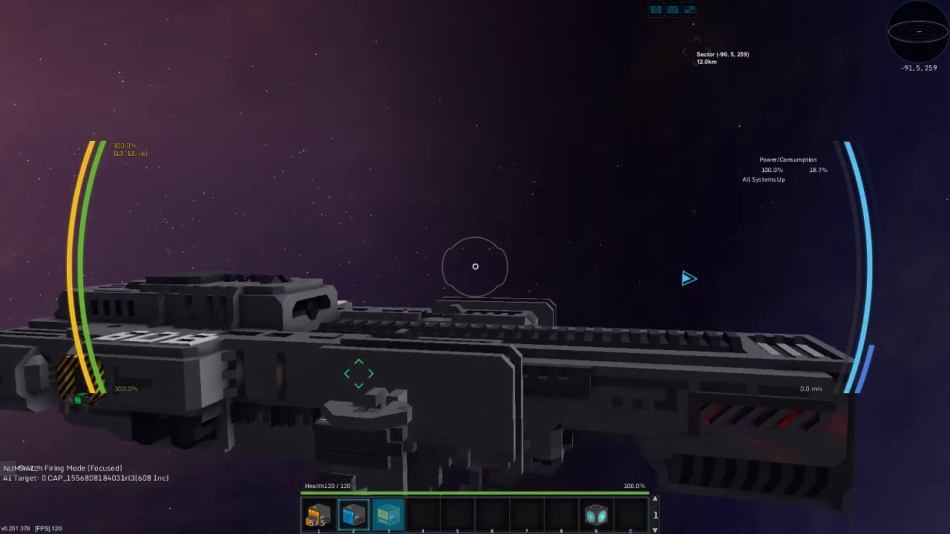
mouse_move(474, 267)
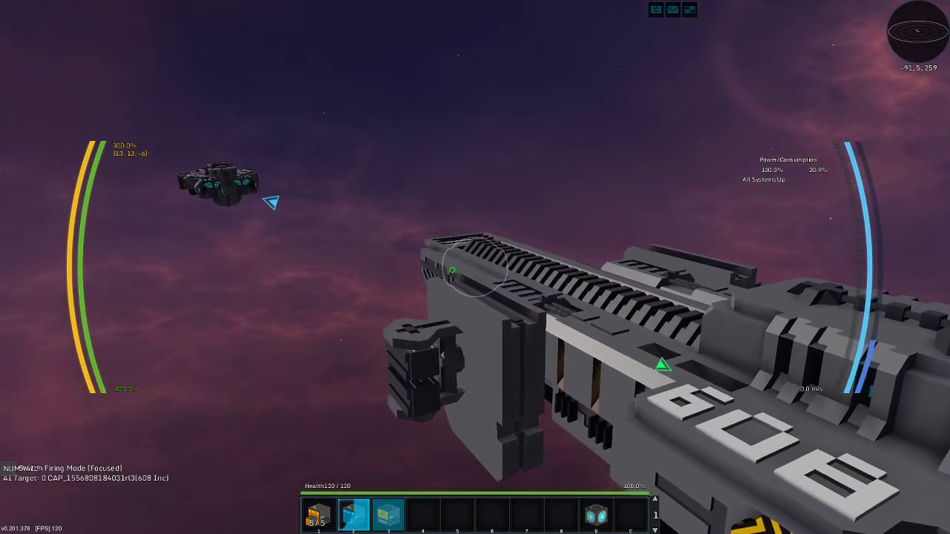
mouse_move(475, 267)
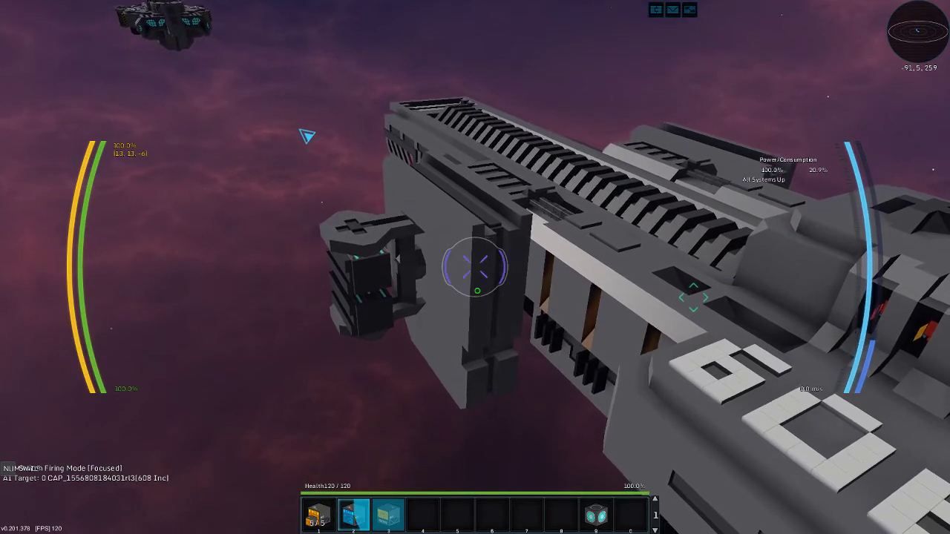
mouse_move(475, 267)
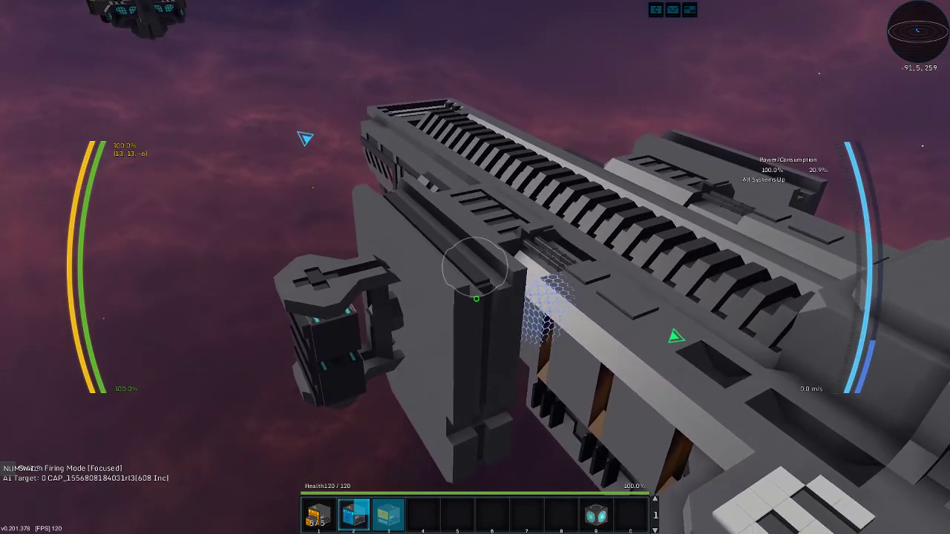